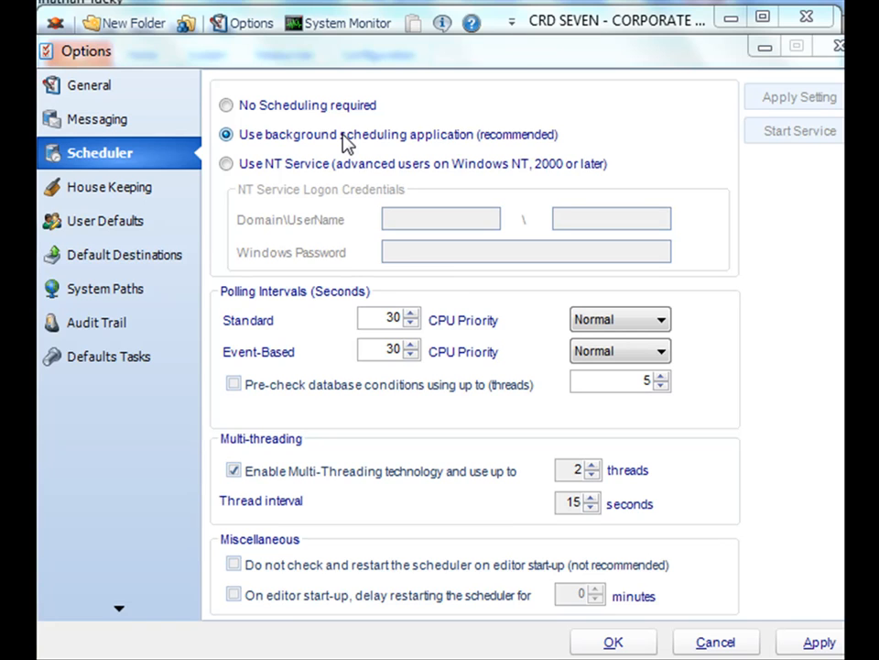
mouse_move(147, 67)
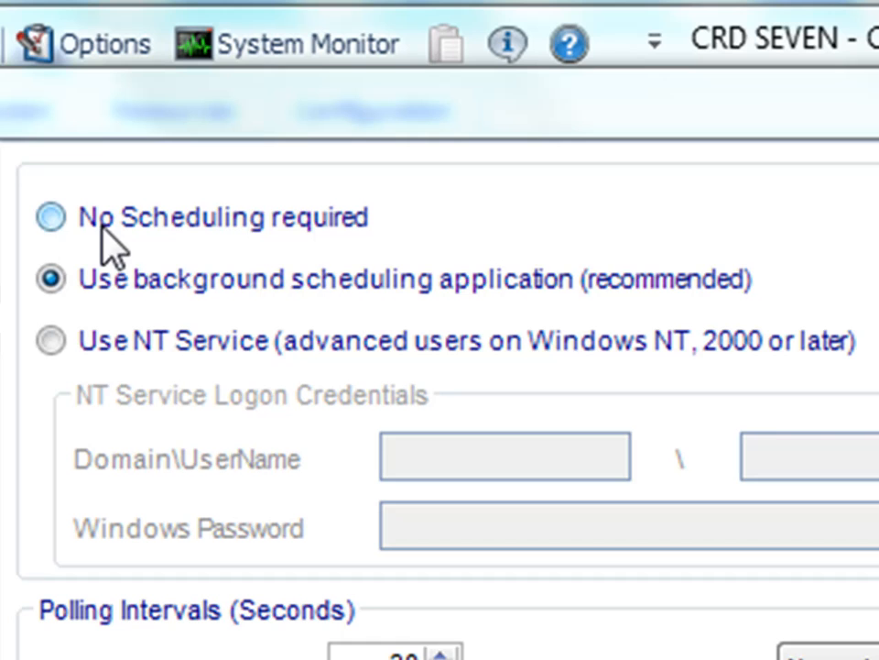
mouse_move(96, 247)
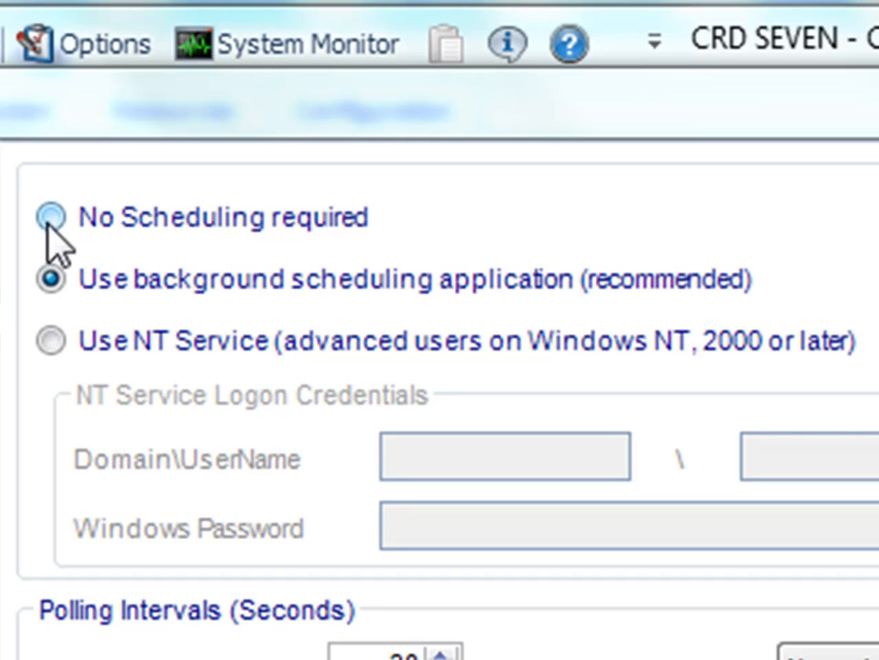
mouse_move(134, 291)
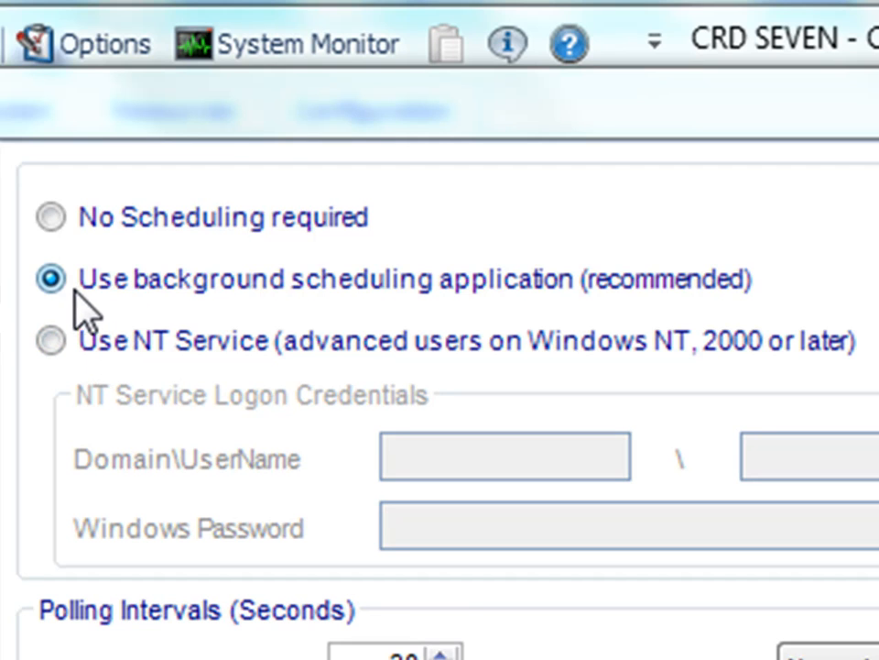
mouse_move(147, 297)
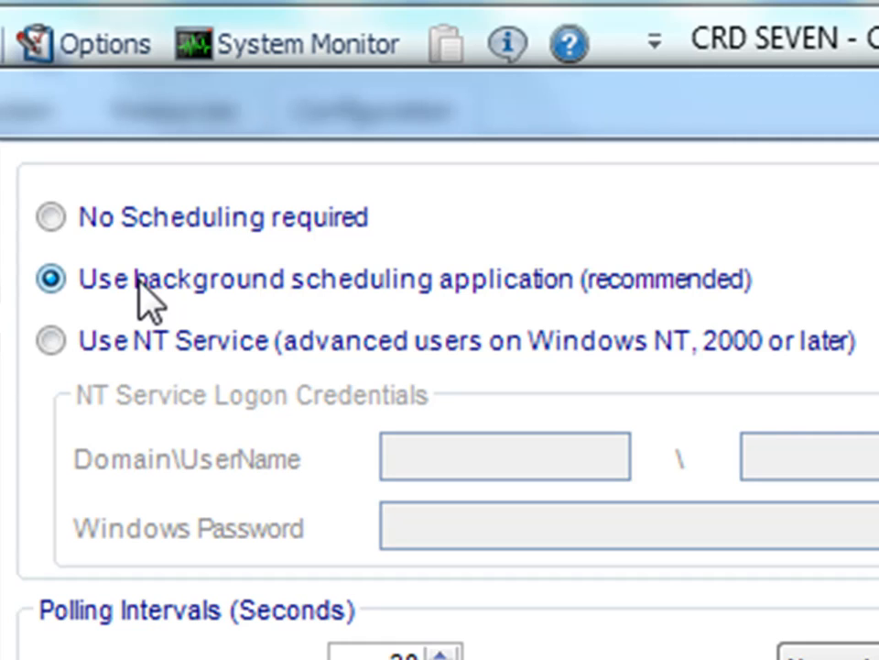
mouse_move(151, 307)
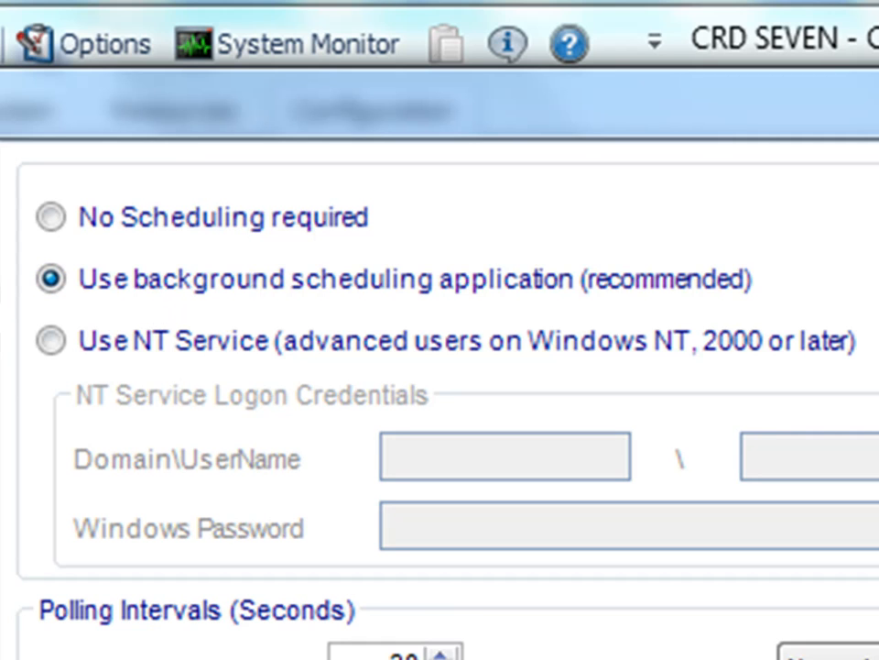